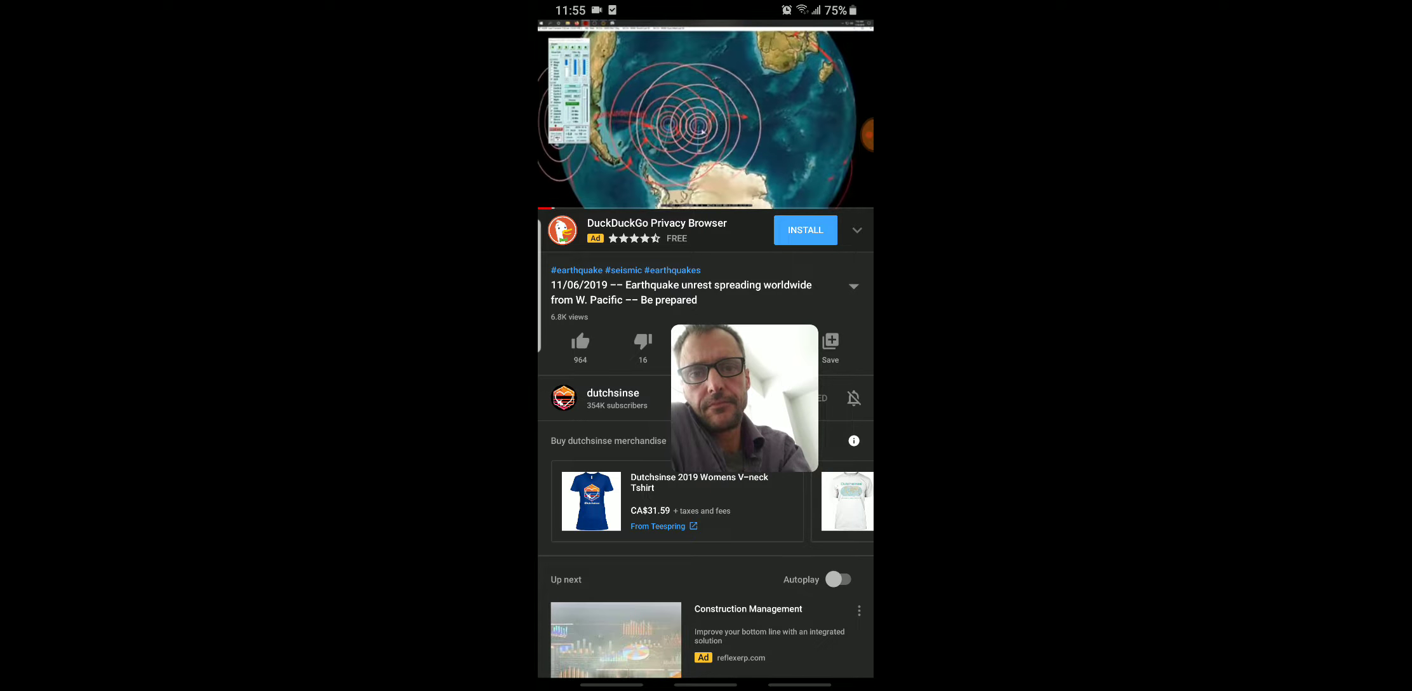
- Enter the Nov5 album of 53 screenshots and scroll its grid of old maps and engravings
left_click(705, 114)
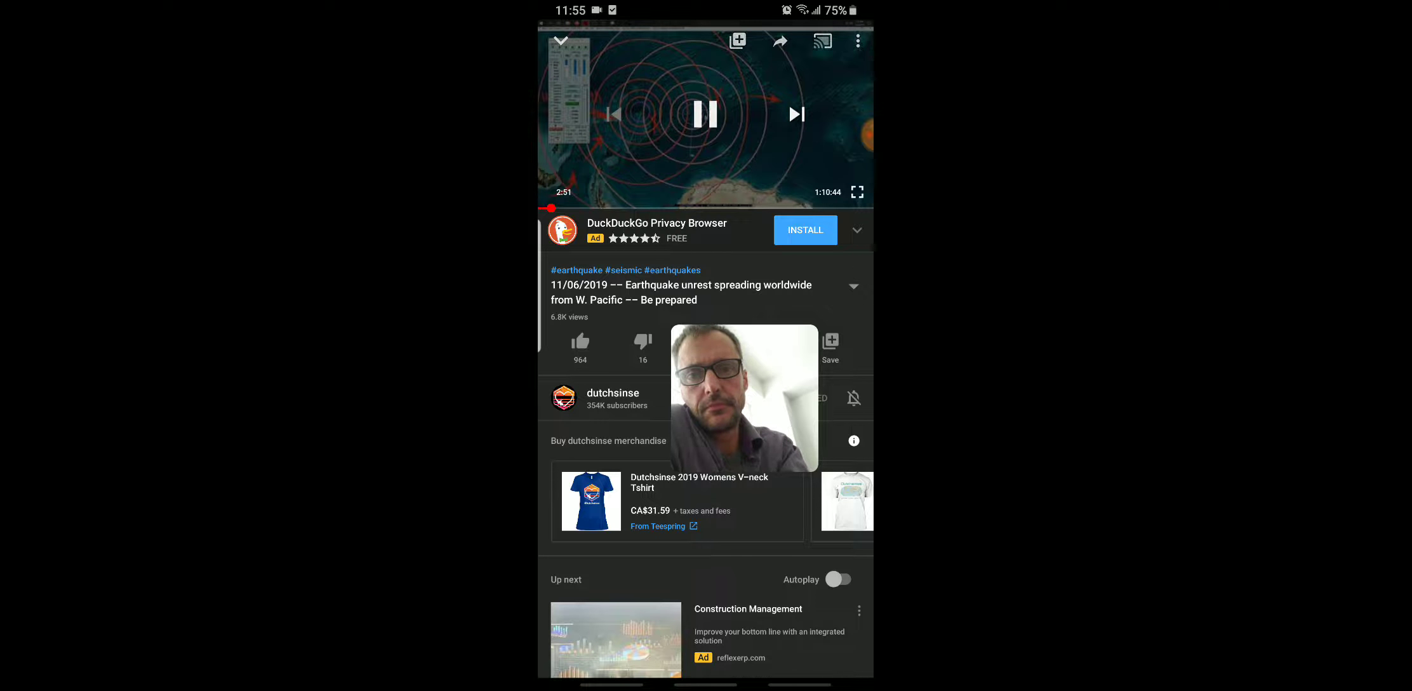
left_click(705, 113)
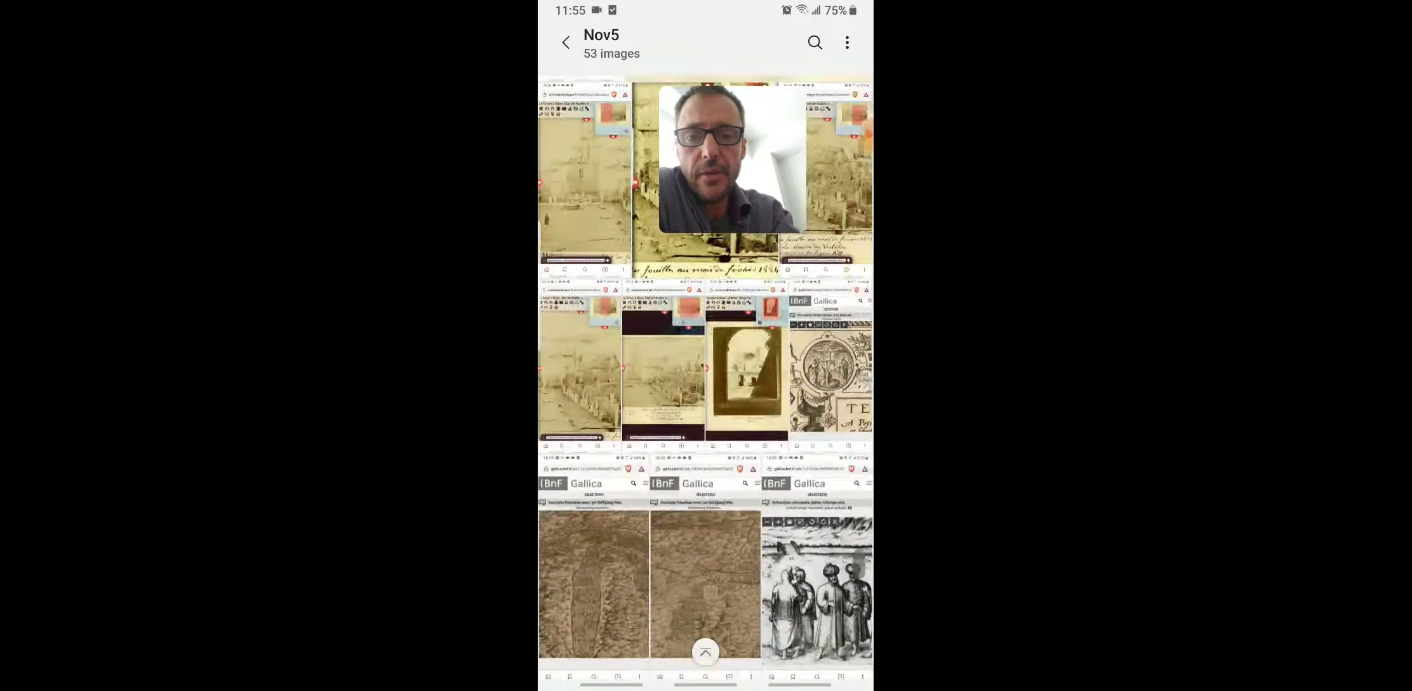
left_click(746, 373)
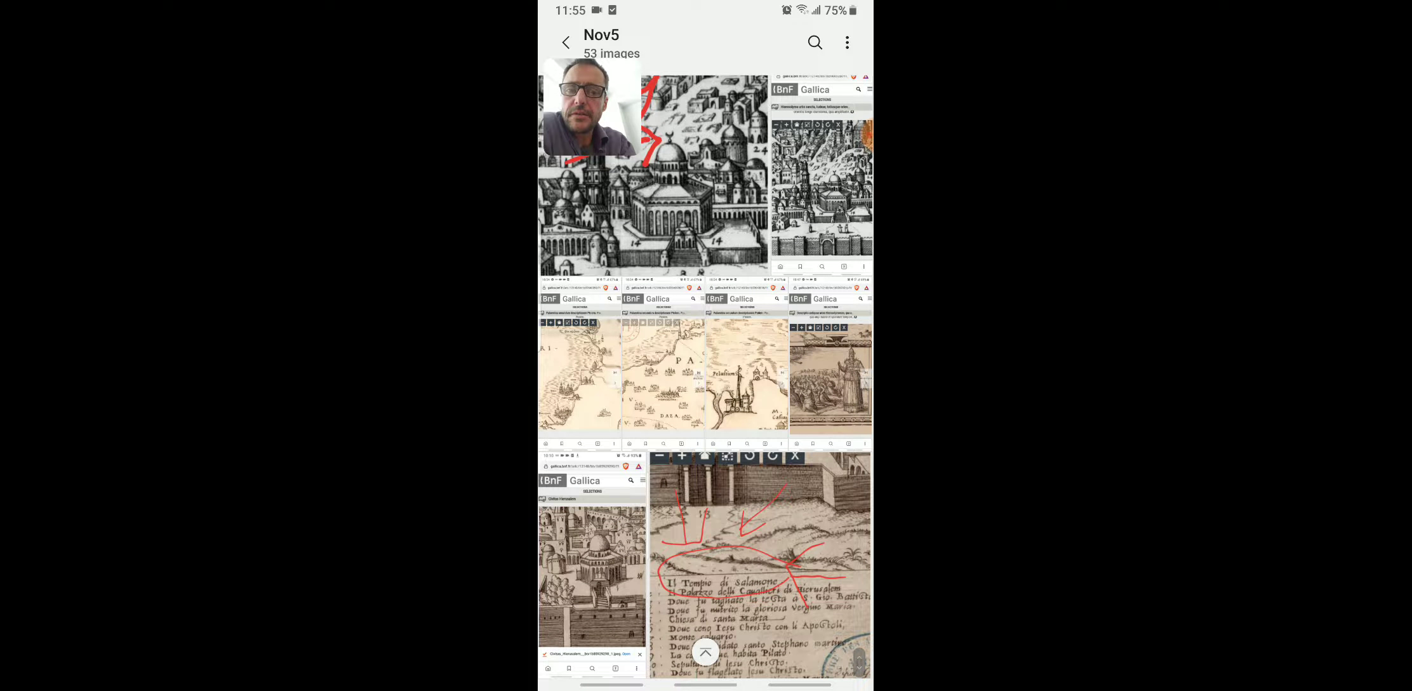
scroll("down", 3)
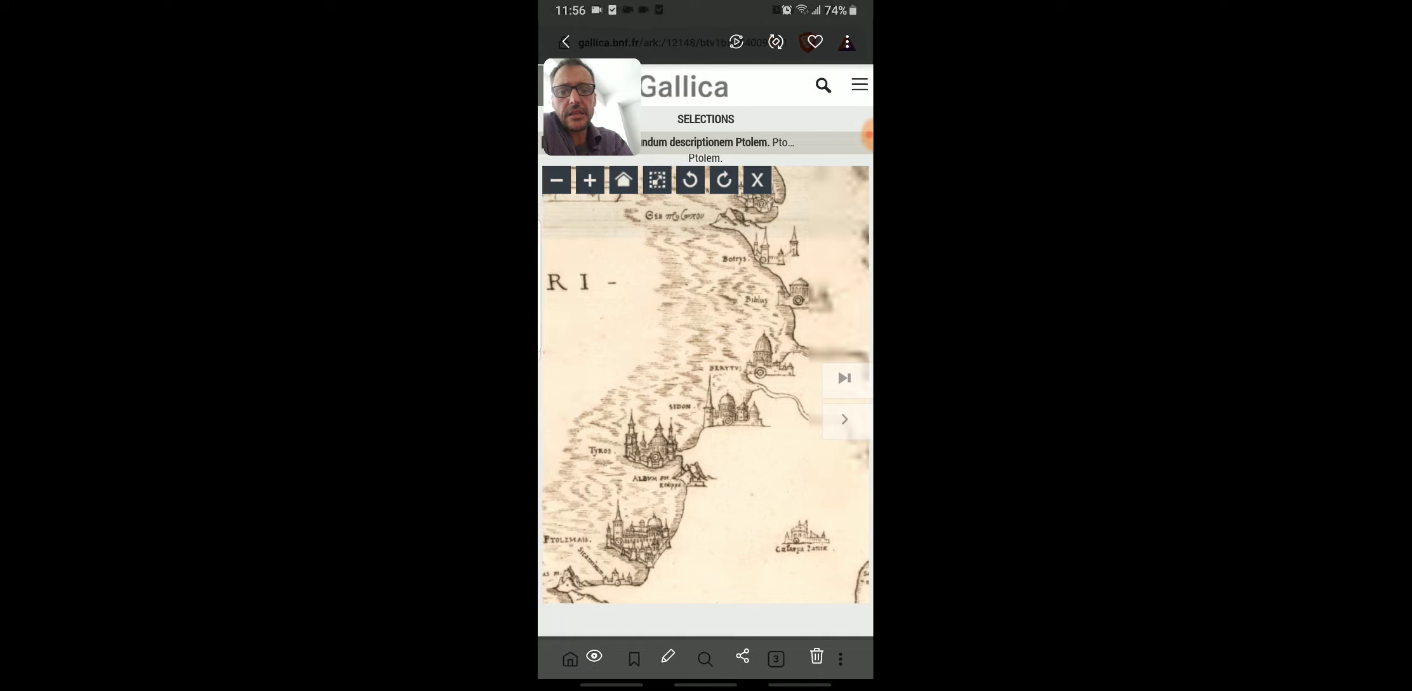
- View a Gallica coastal map screenshot full screen and page on to the hill-country map
left_click(843, 419)
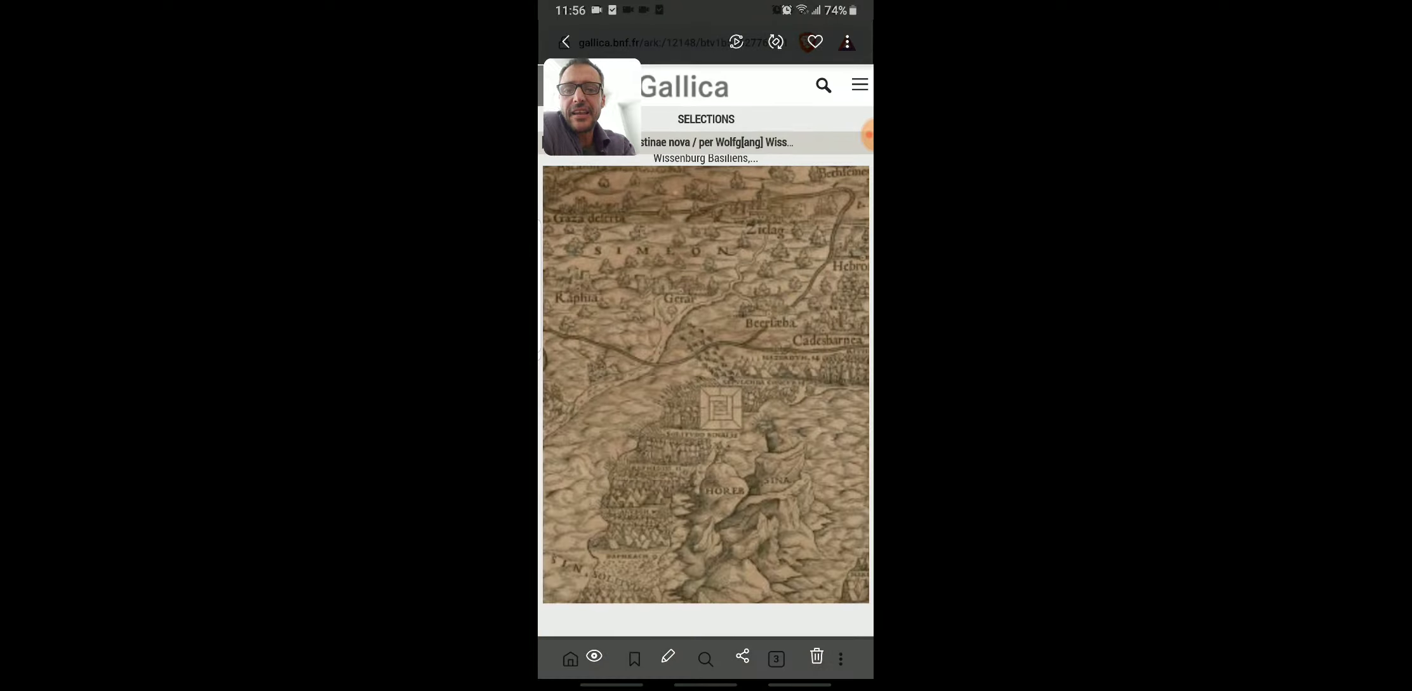
scroll("down", 3)
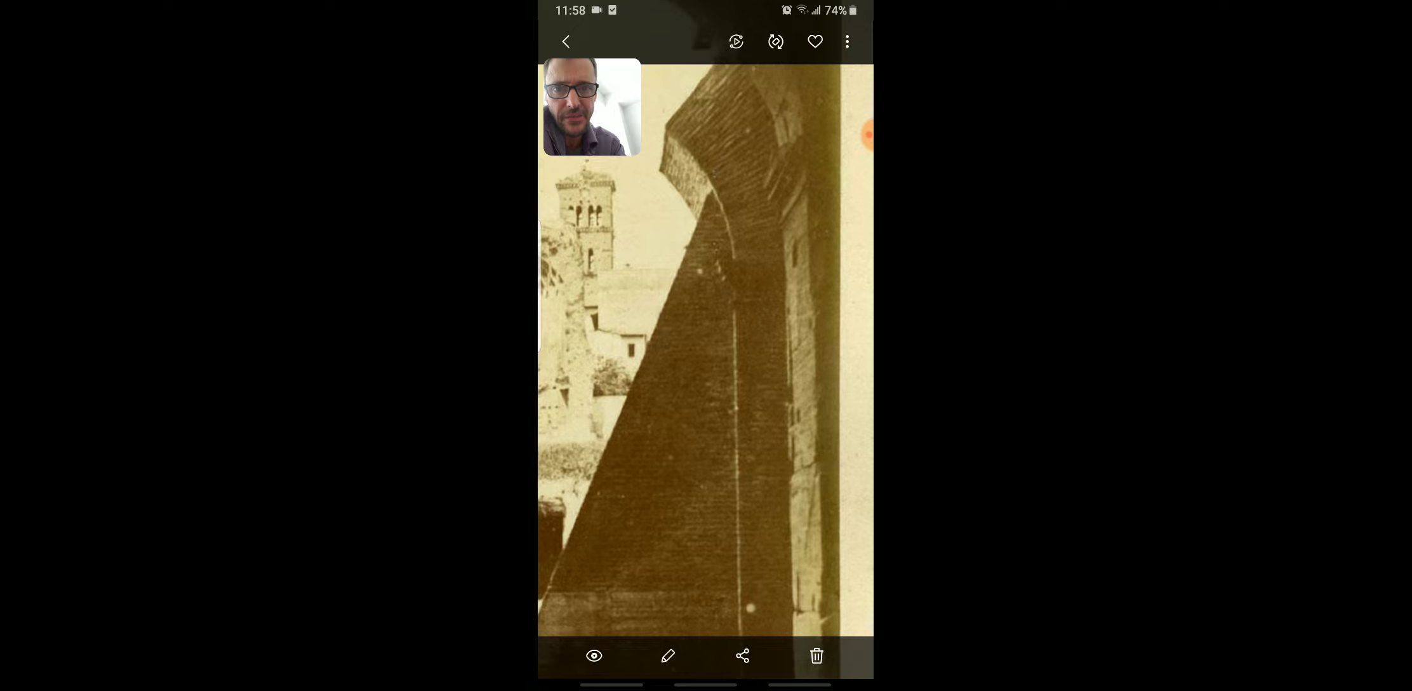
- Swipe to the sepia photograph of the massive brick wall beside the bell tower
scroll("left", 3)
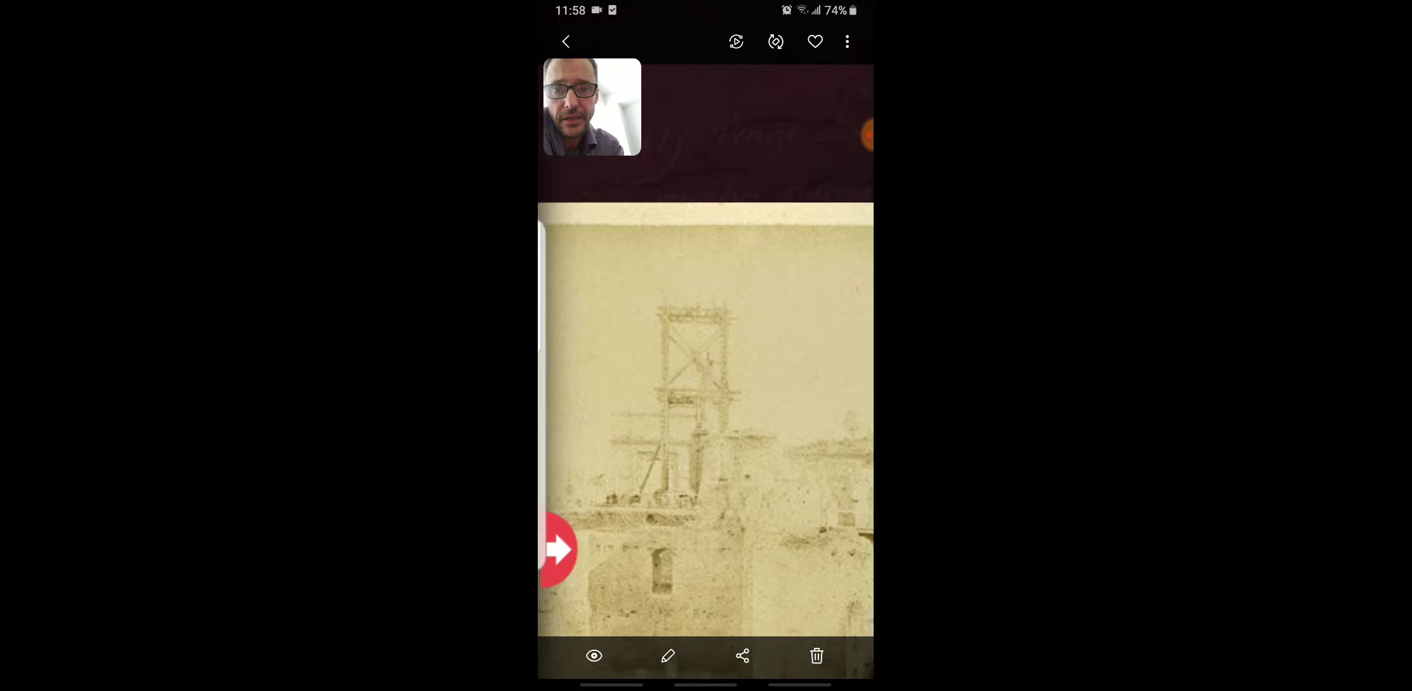
- Move on through the ruins photographs to the ornate carved church doorway
left_click(558, 550)
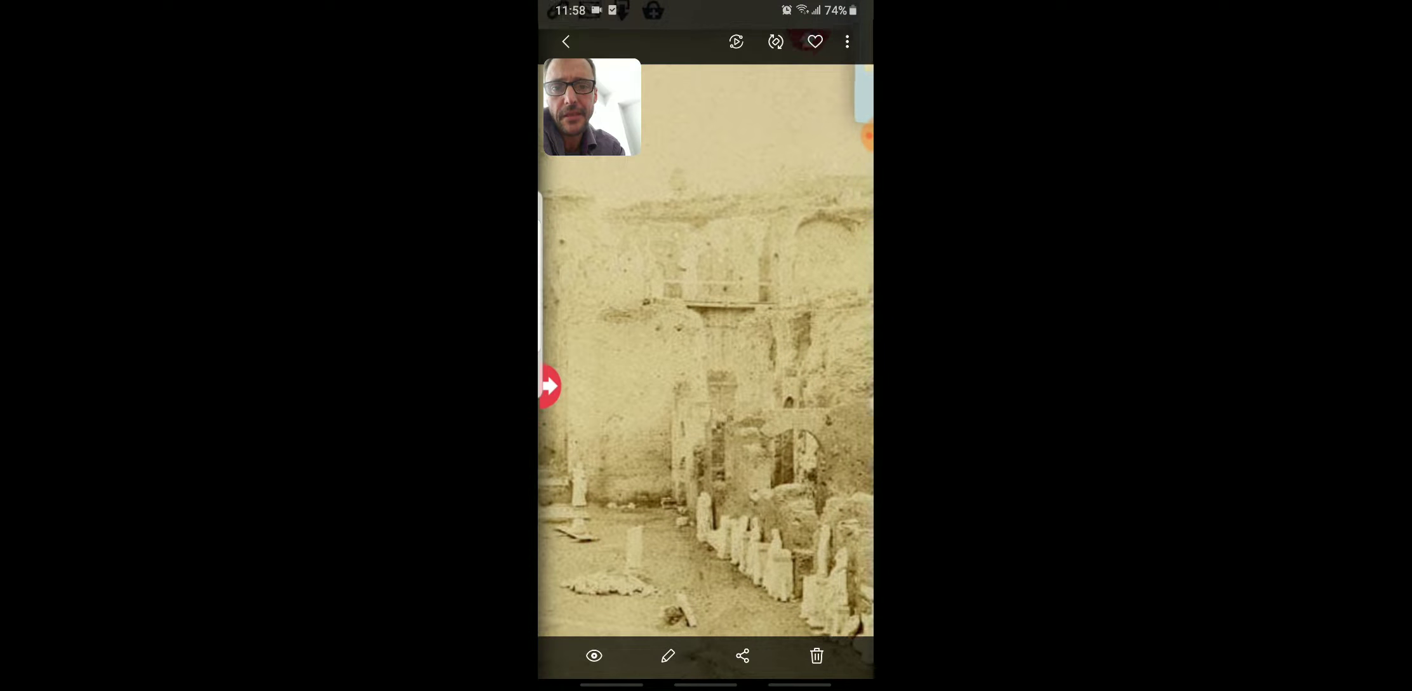
left_click(550, 386)
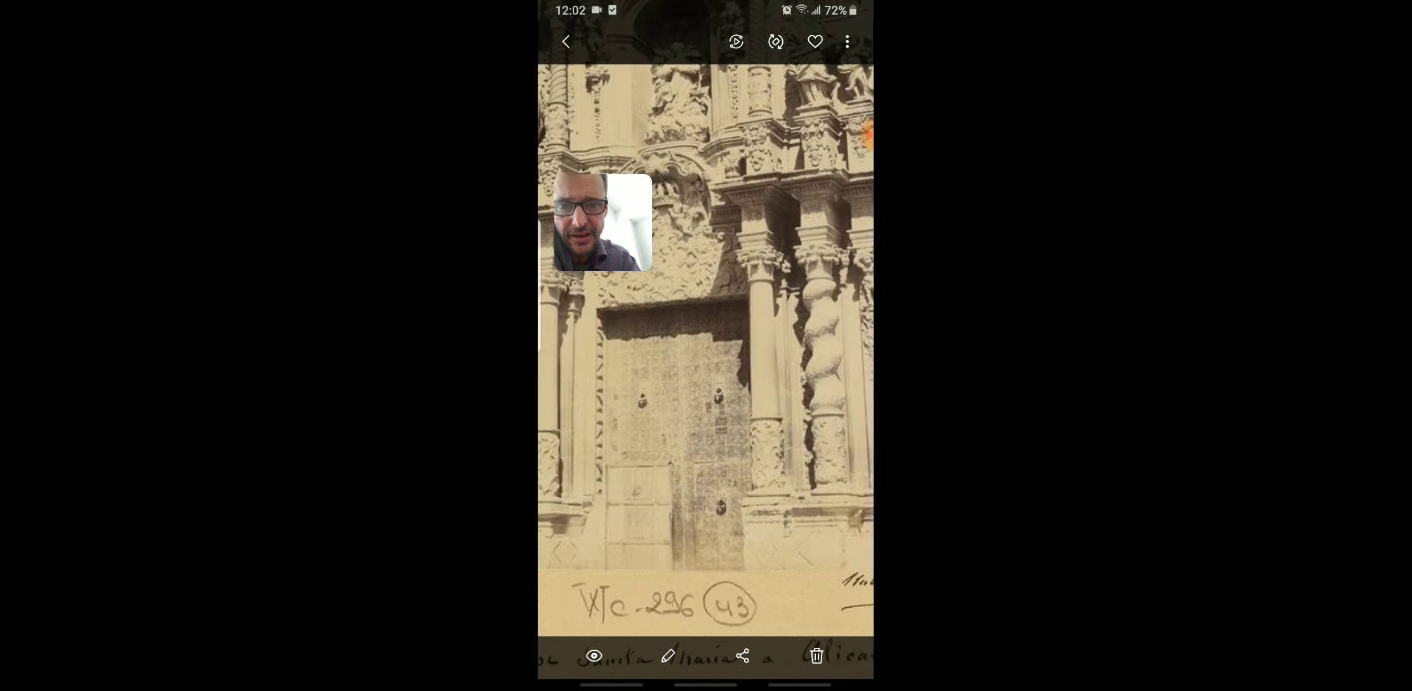
- Page past the Gothic portal images to the Baroque cathedral facade behind iron railings
scroll("left", 3)
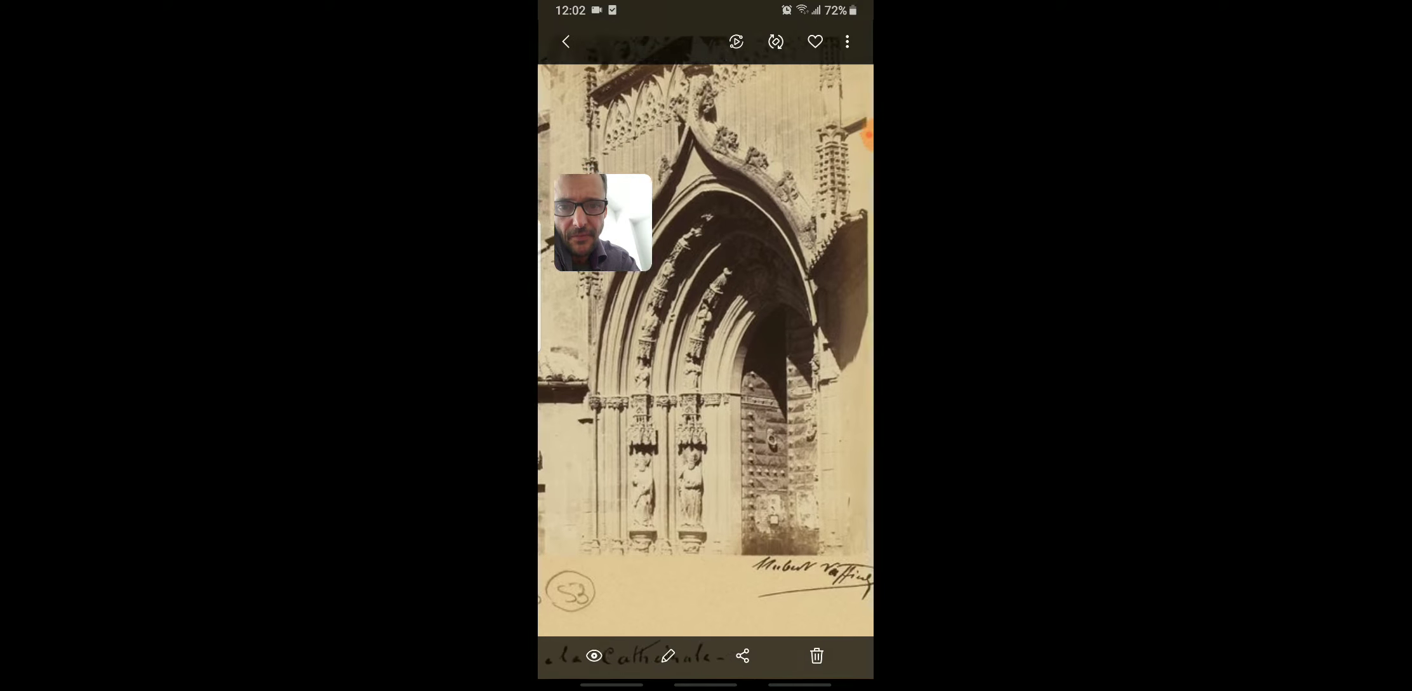
scroll("down", 3)
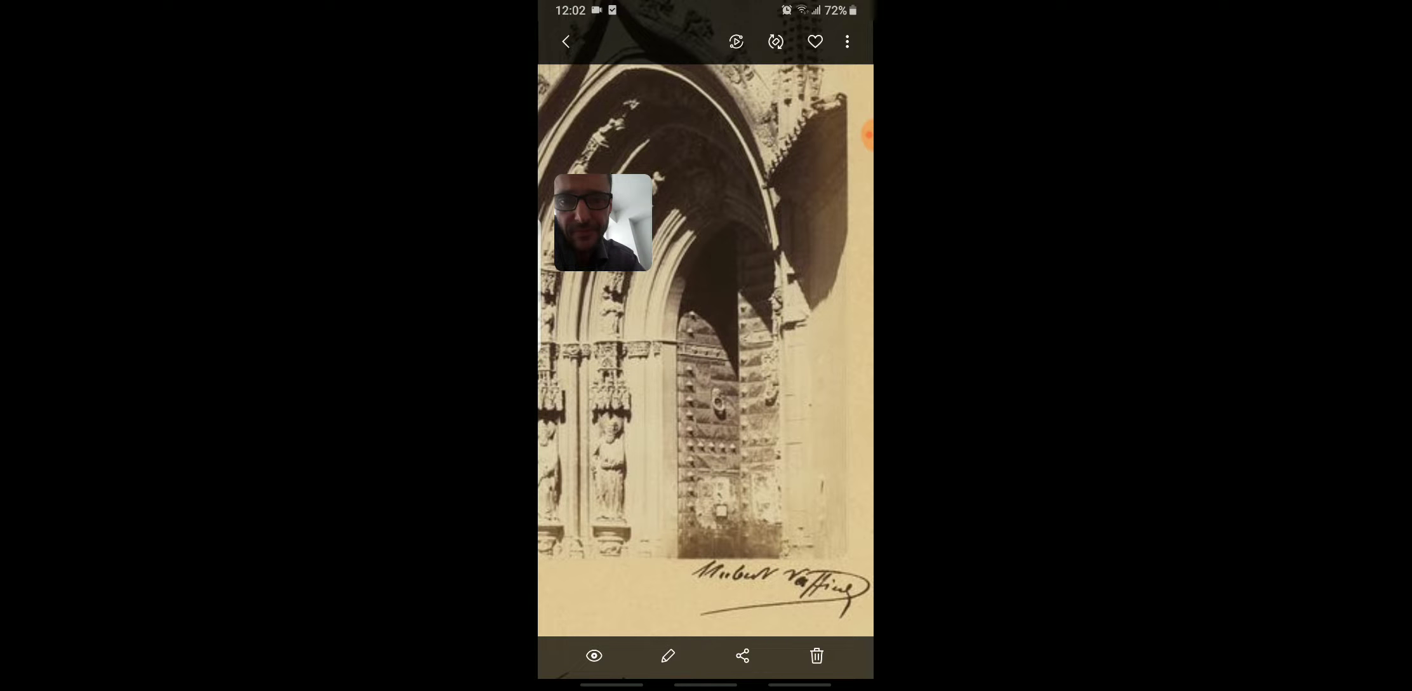
scroll("down", 3)
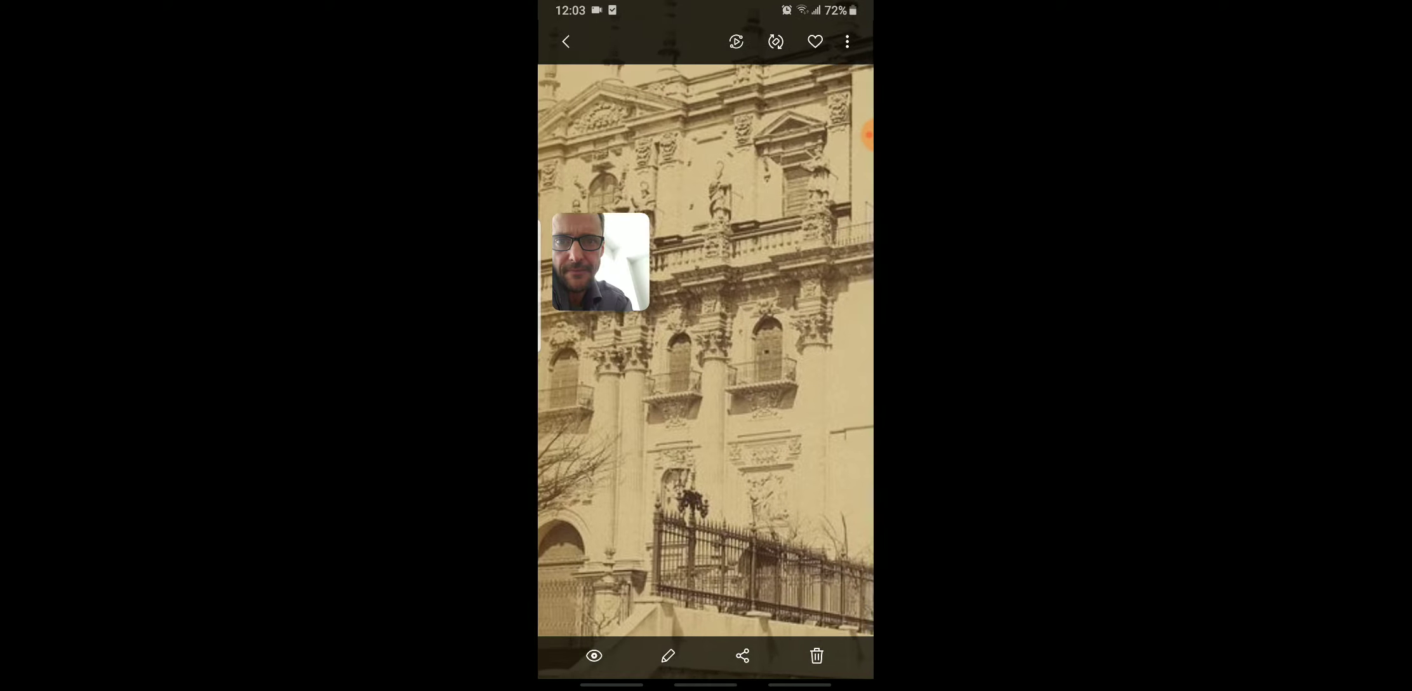
- Advance to the studded wooden door in a latticed wall, photograph number 77
scroll("left", 3)
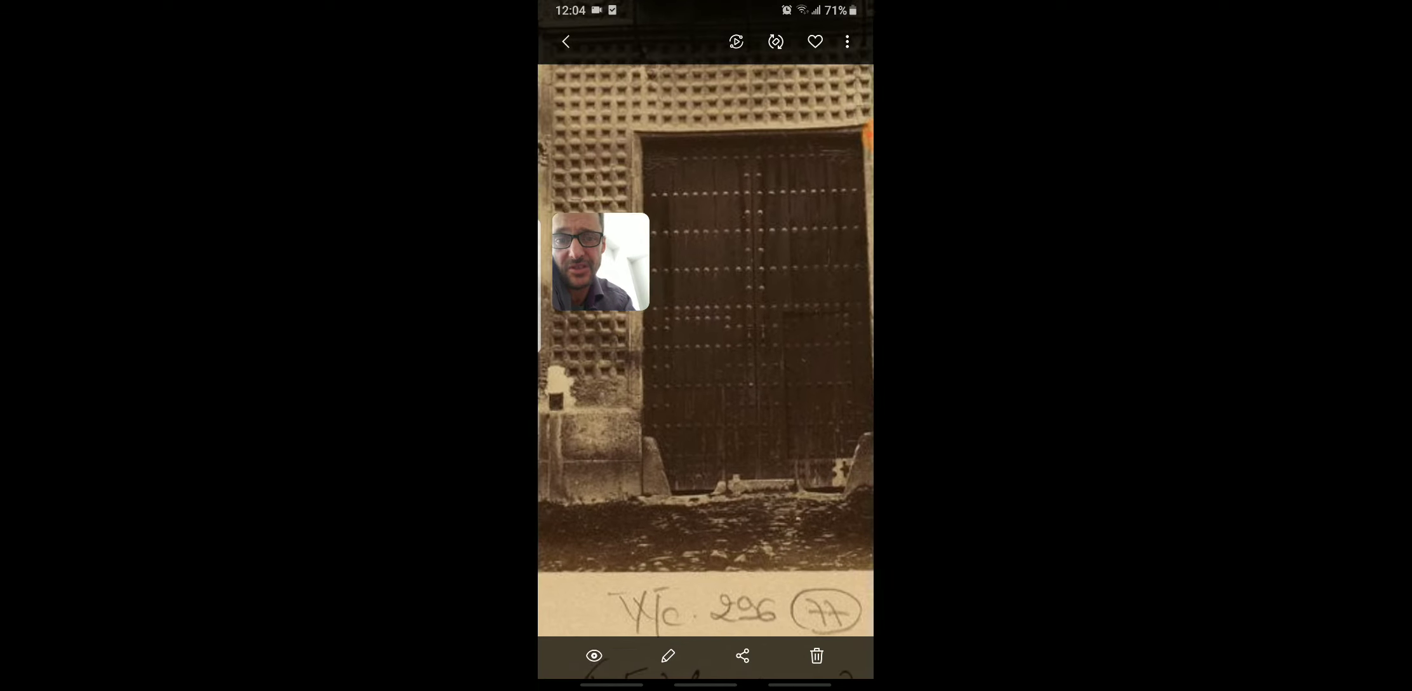
- Advance to the Gallica viewer screenshot at view 120 of 413 with the ornate iron gate
scroll("down", 3)
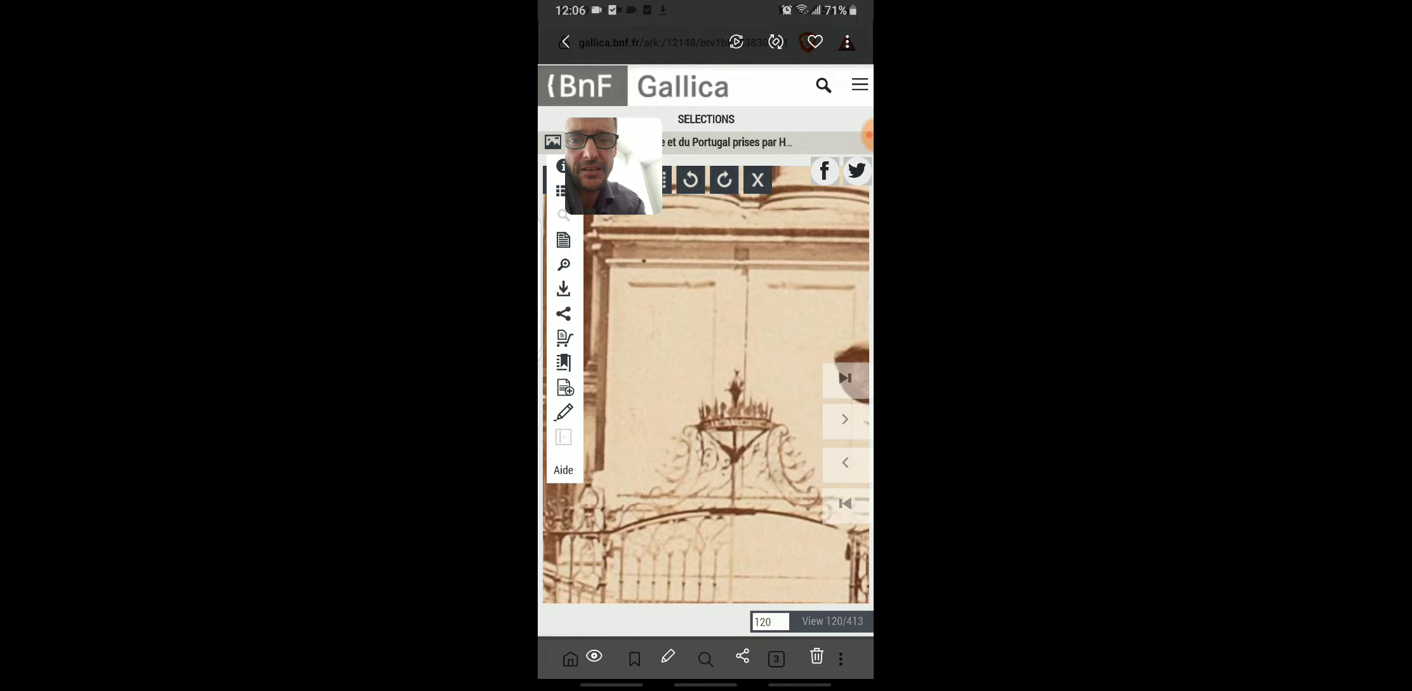
- Show the cathedral facade print numbered 120 with its 'facade de la cathédrale' caption
left_click(757, 180)
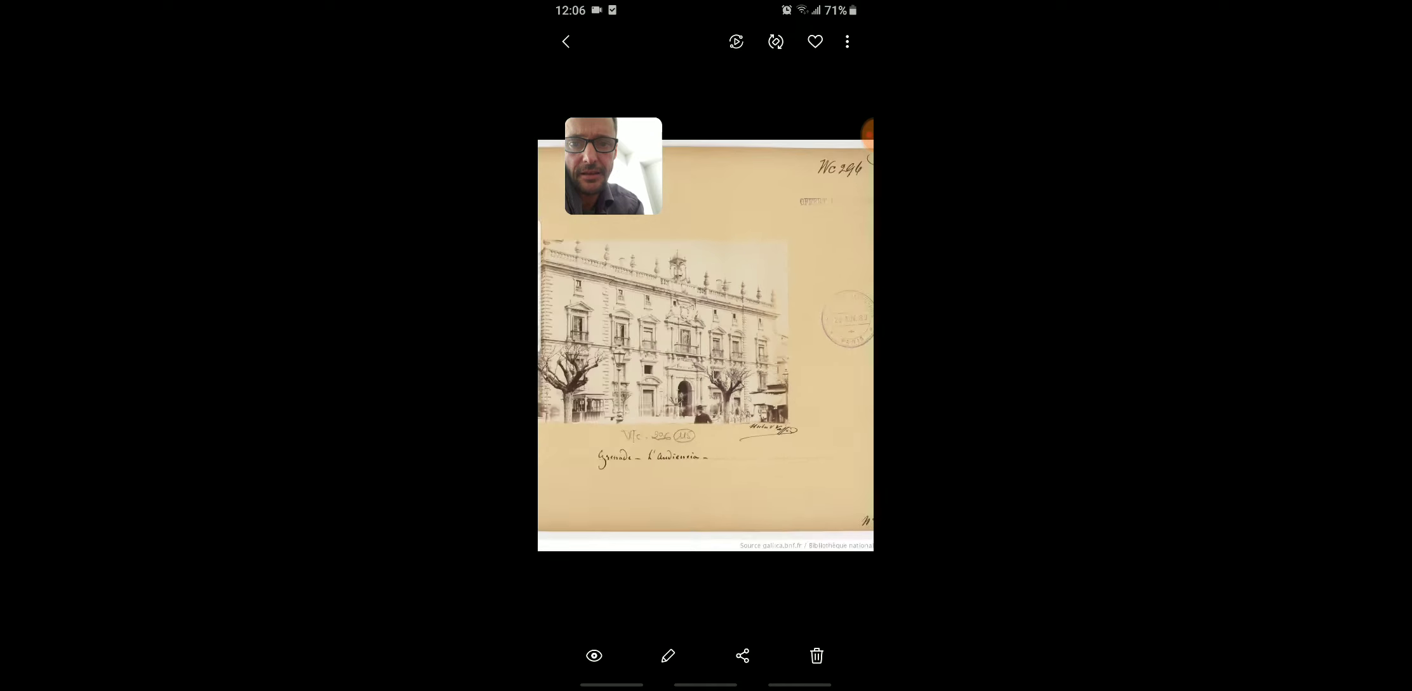
scroll("left", 3)
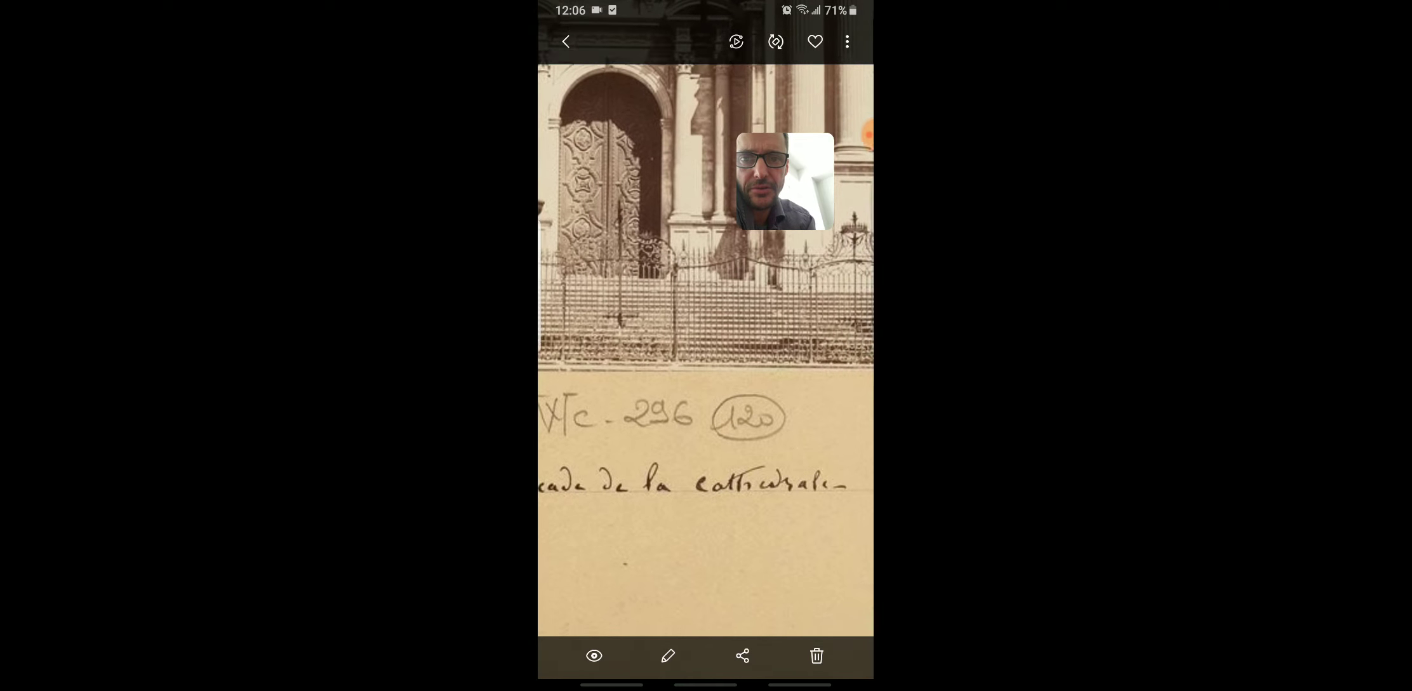
- Page forward to Seville's cathedral and Giralda tower photograph, numbered 144
scroll("down", 3)
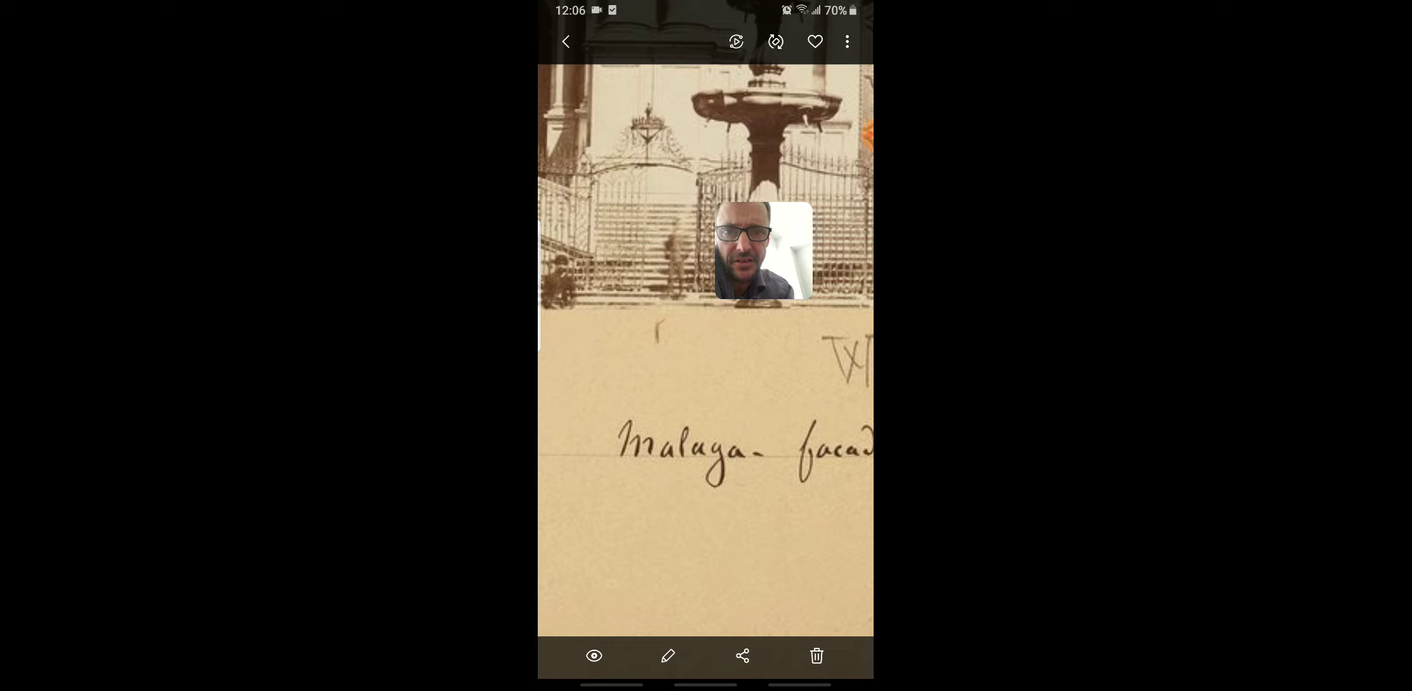
scroll("down", 3)
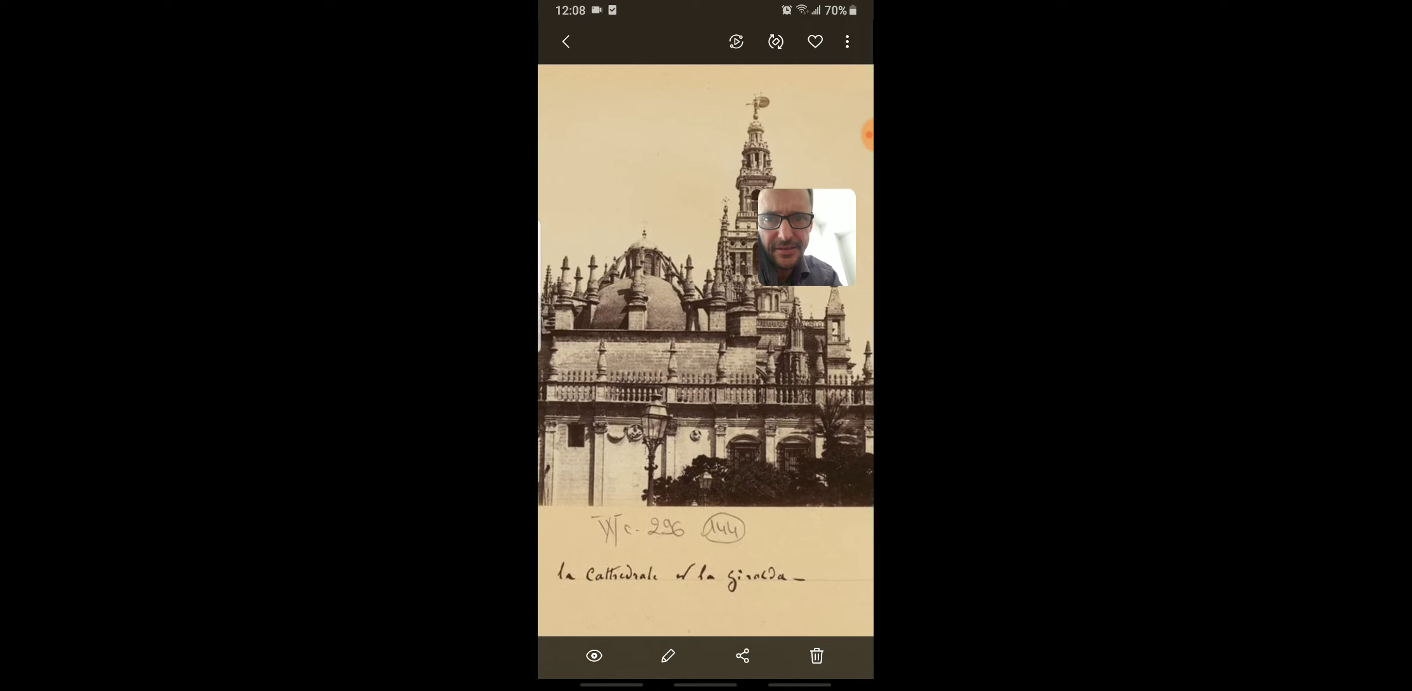
- Page past the tower weathervane screenshot, view 144/413, to the Moorish palace facade
scroll("down", 3)
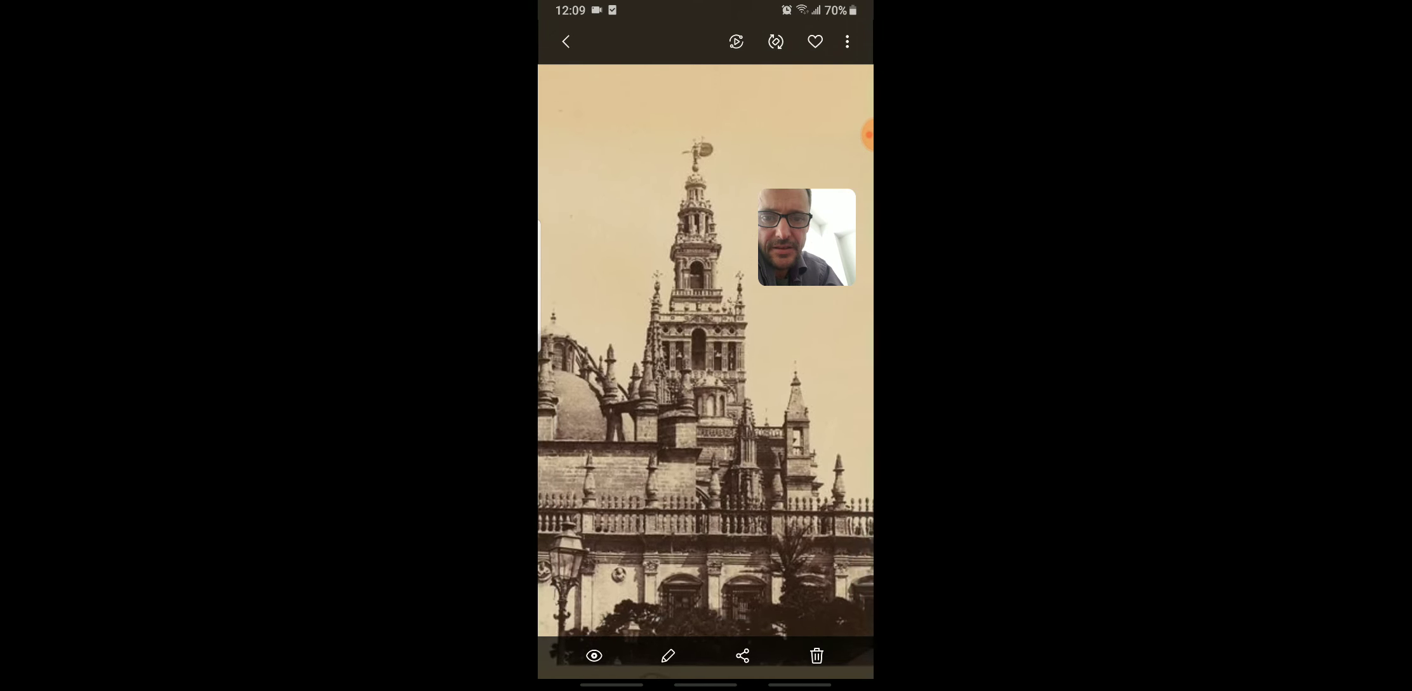
scroll("down", 3)
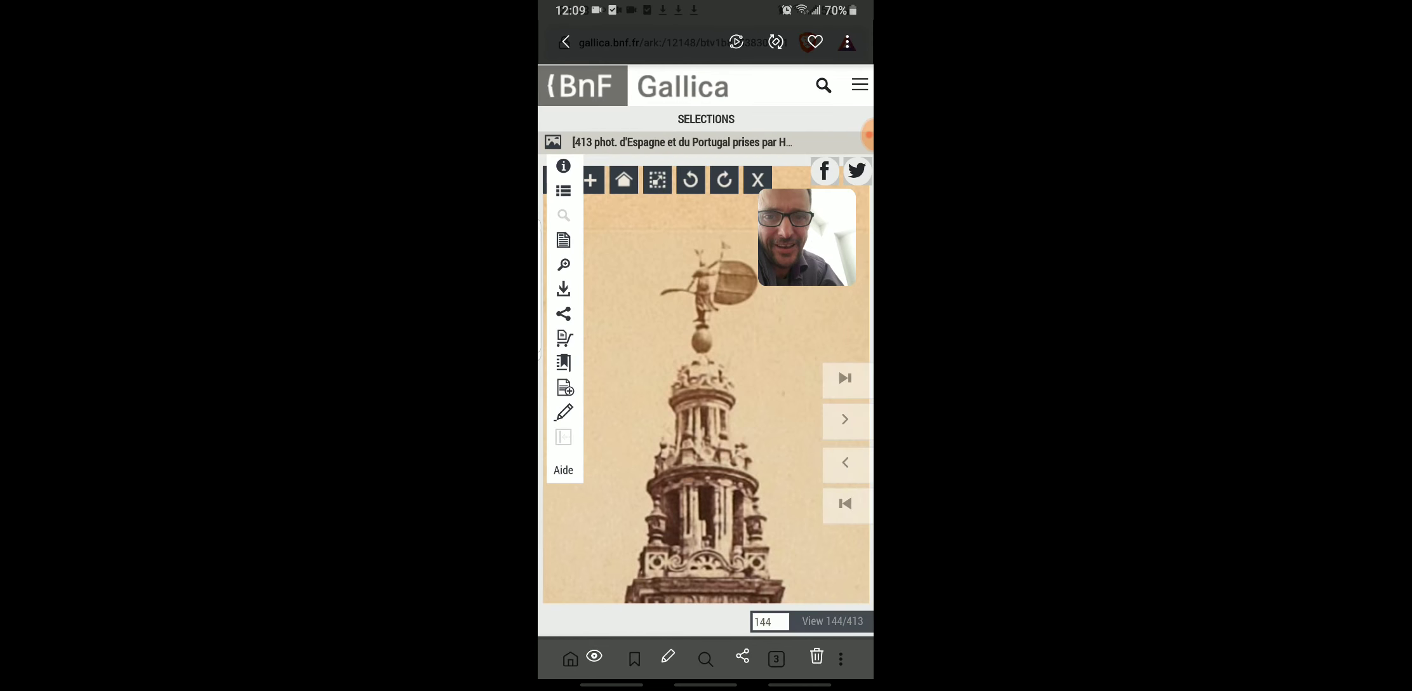
left_click(590, 180)
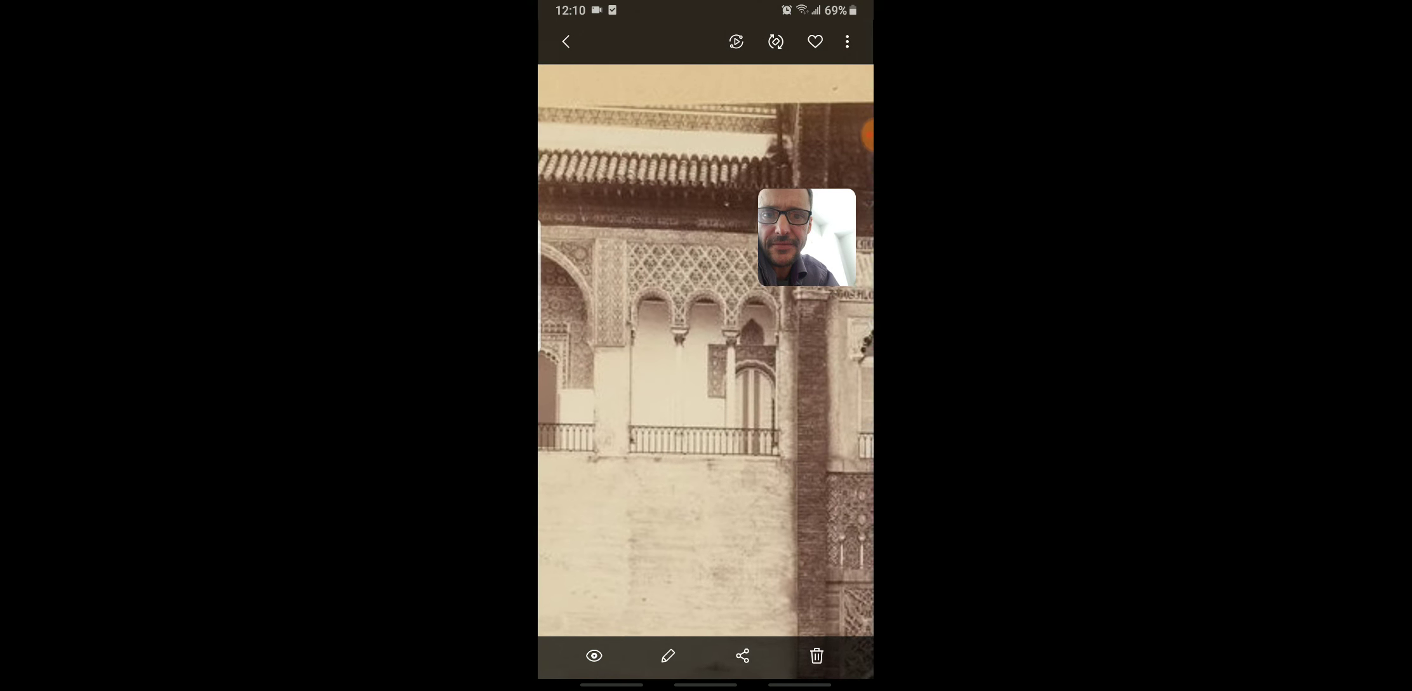
- Swipe to the Gallica screenshot of the helmeted Athena statue in an arched niche
scroll("down", 3)
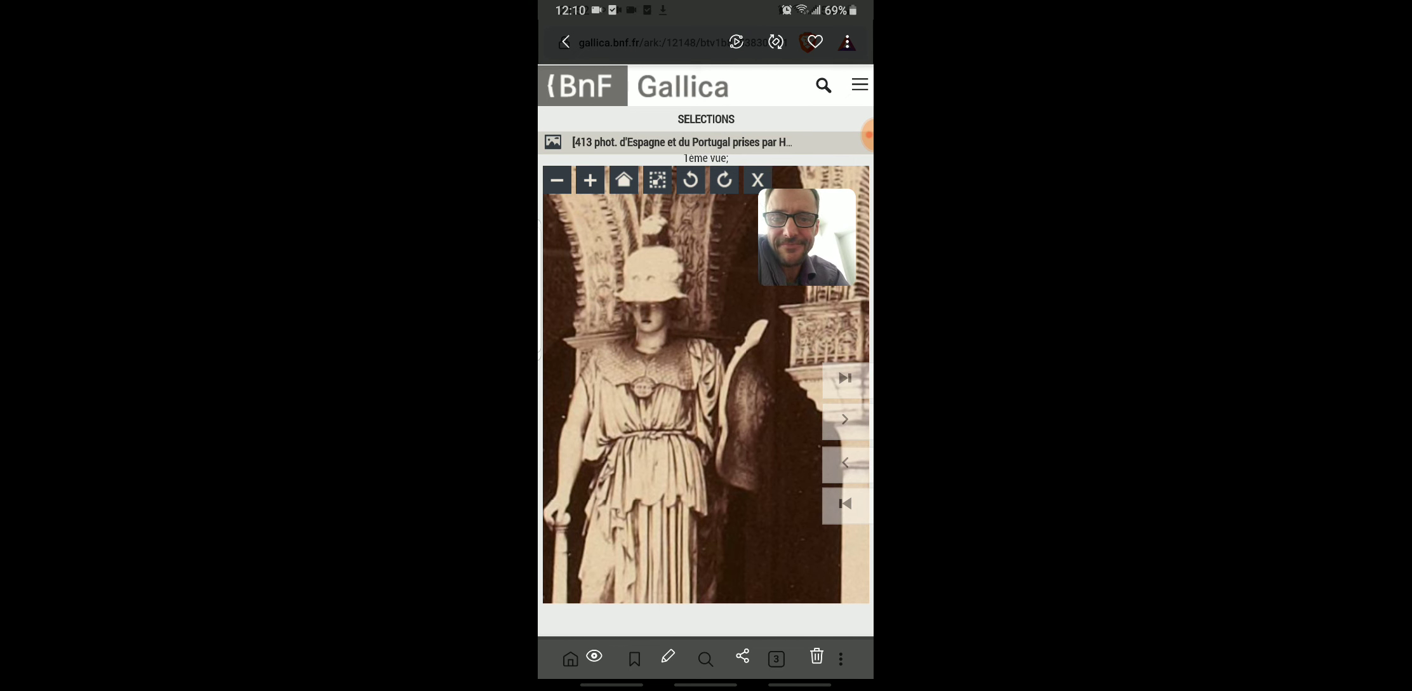
- Page past the Lisbon harbour screenshot to the sepia street scene with arcades and a lamp
left_click(844, 419)
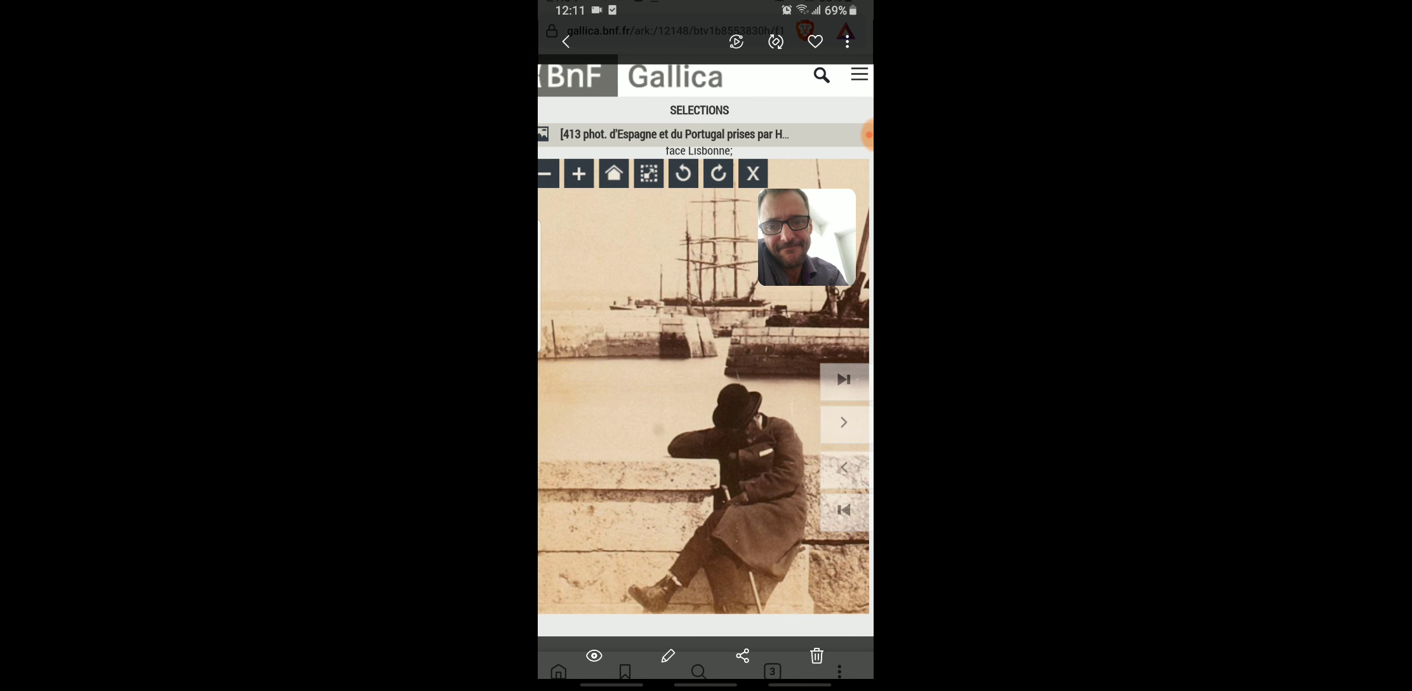
left_click(842, 422)
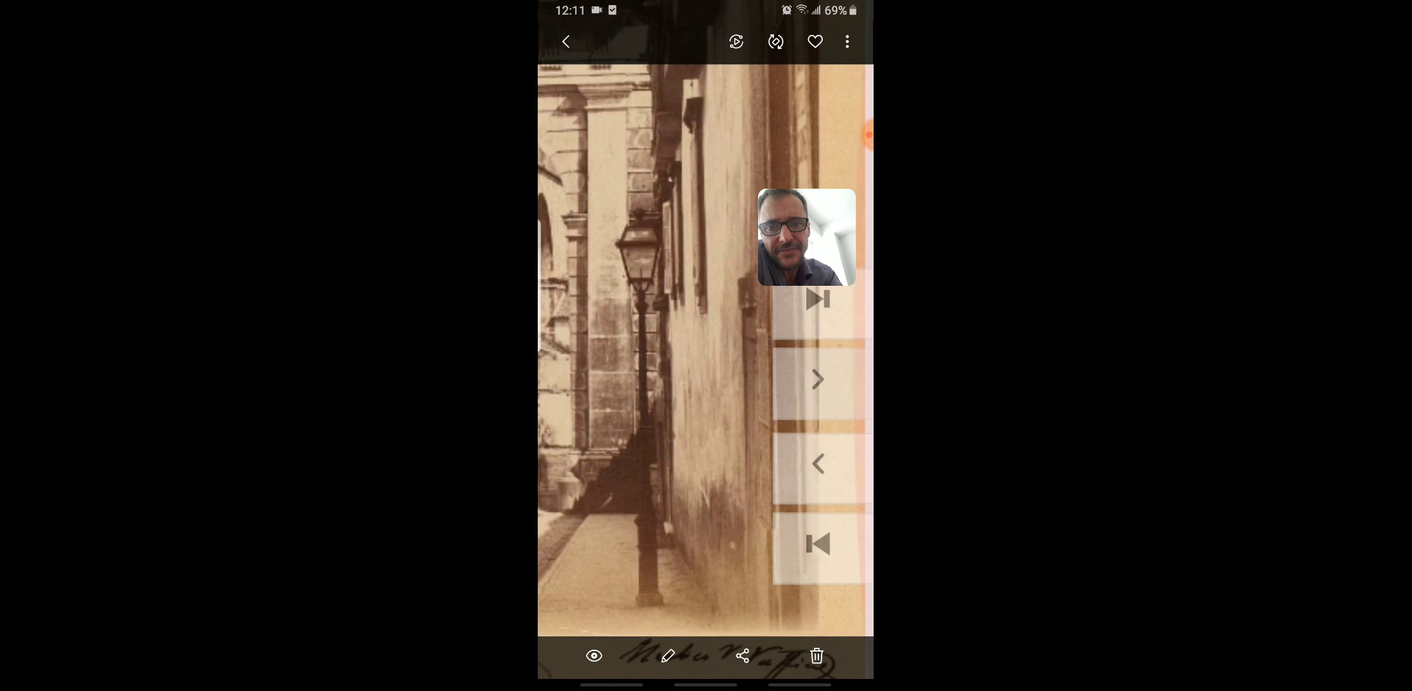
left_click(816, 378)
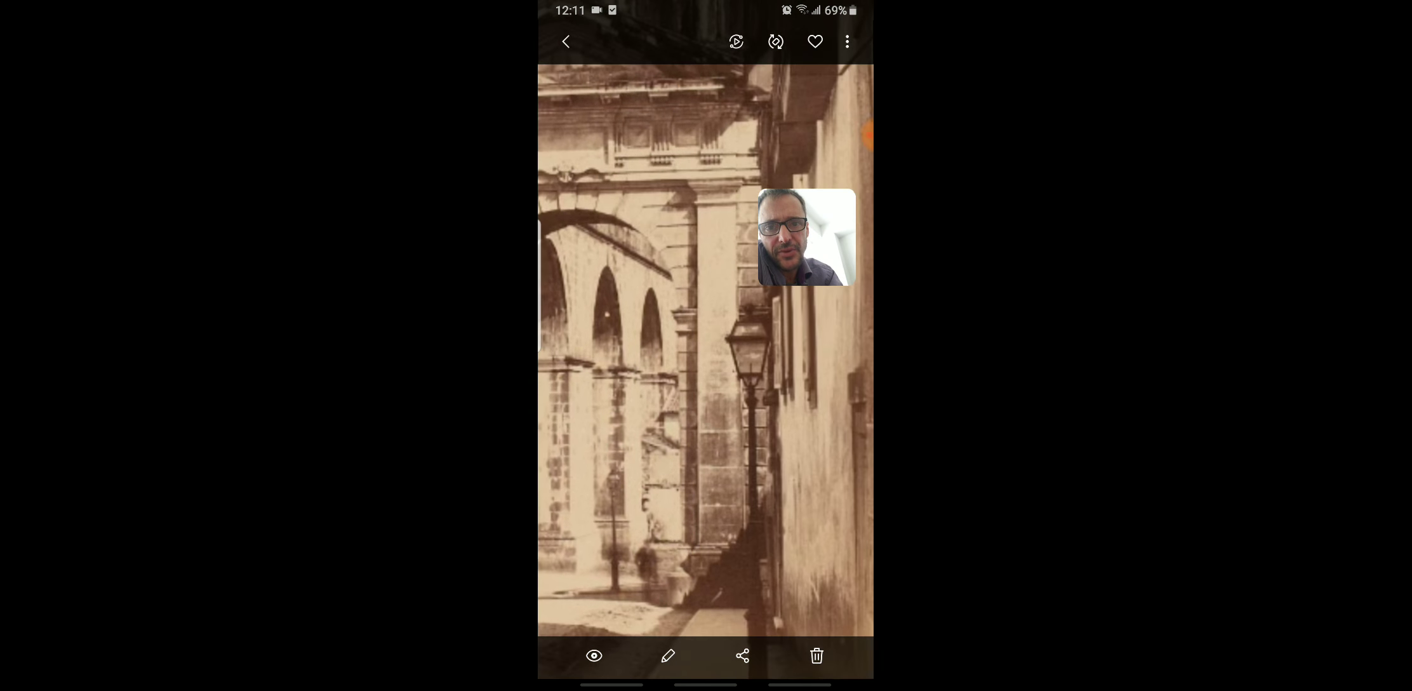